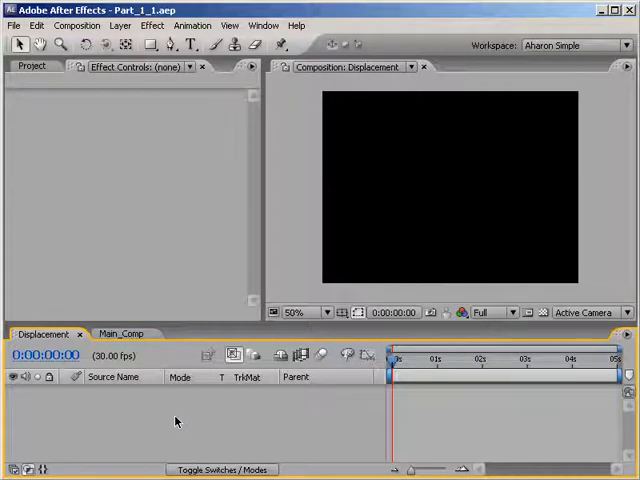
pyautogui.moveTo(140, 120)
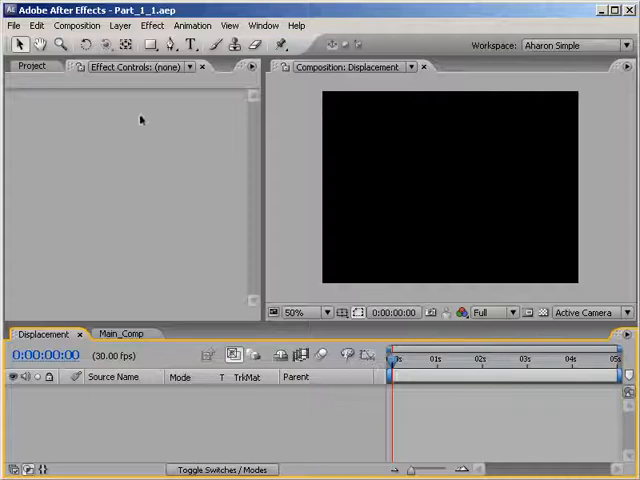
# Create a 640x480 Deep Red Solid 1 layer in the Displacement composition.
pyautogui.click(120, 24)
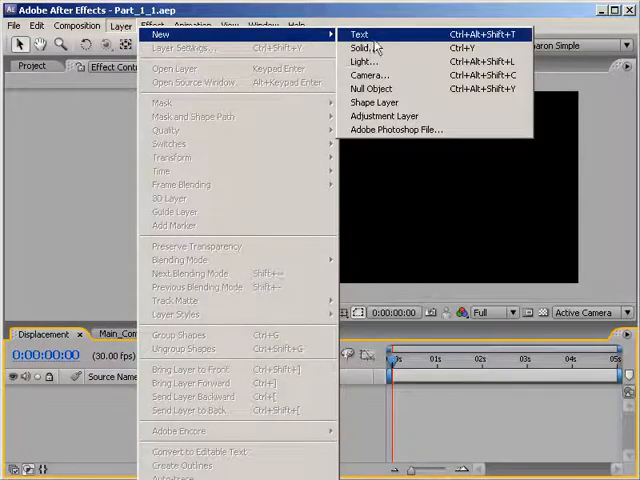
pyautogui.click(362, 48)
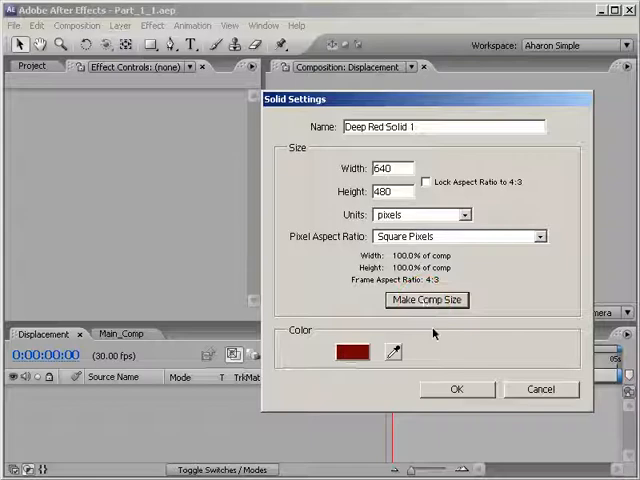
pyautogui.click(456, 388)
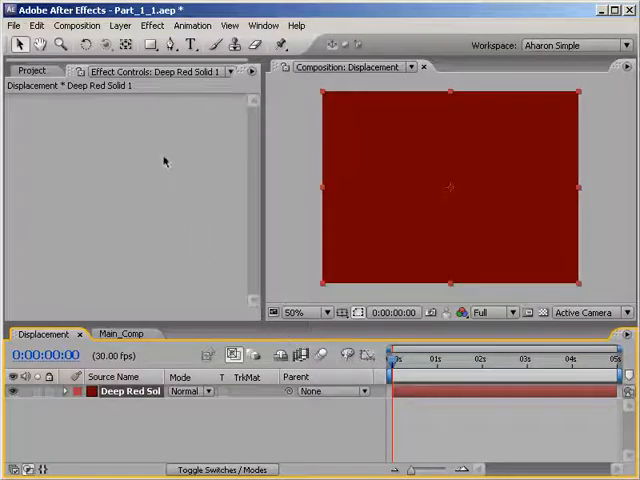
# Apply Fractal Noise with Cloudy fractal type and adjust its Evolution angle.
pyautogui.click(152, 24)
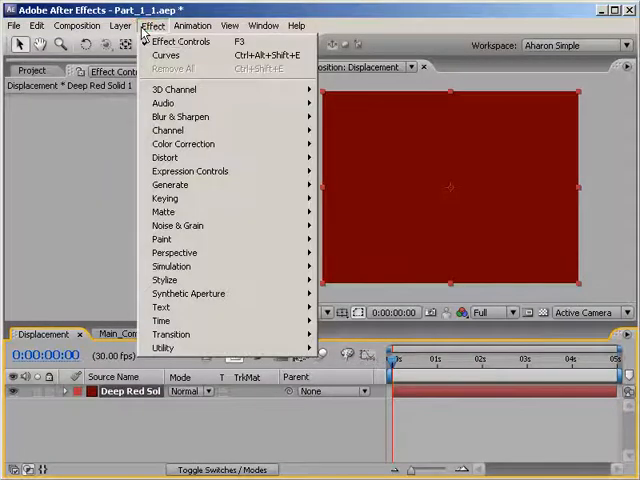
pyautogui.moveTo(176, 224)
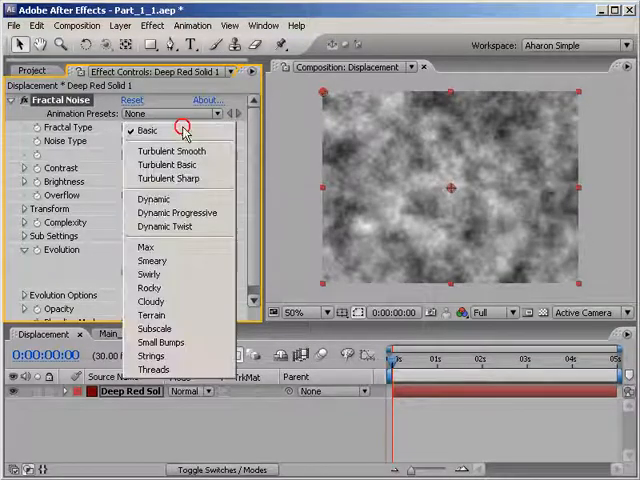
pyautogui.click(150, 300)
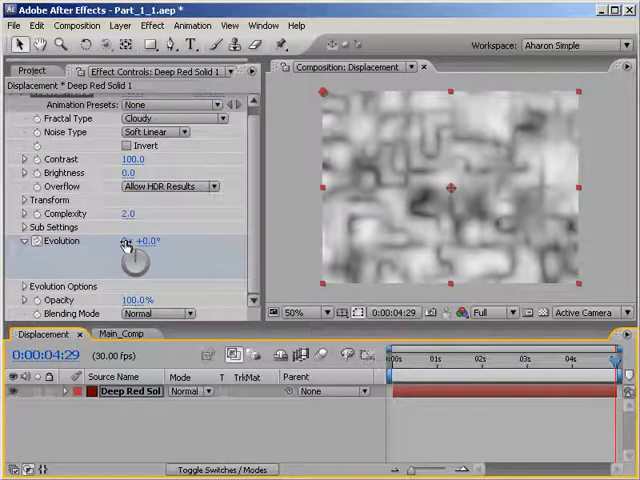
pyautogui.moveTo(148, 240); pyautogui.dragTo(148, 250)
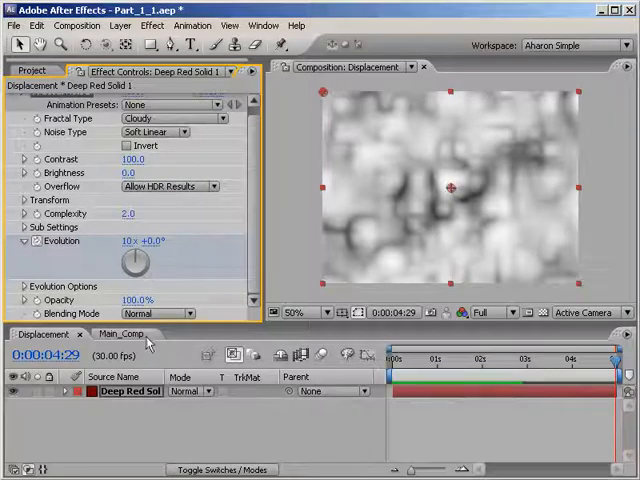
# Switch to Main_Comp containing Scotland_Street.jpg with its Curves darkening.
pyautogui.click(122, 334)
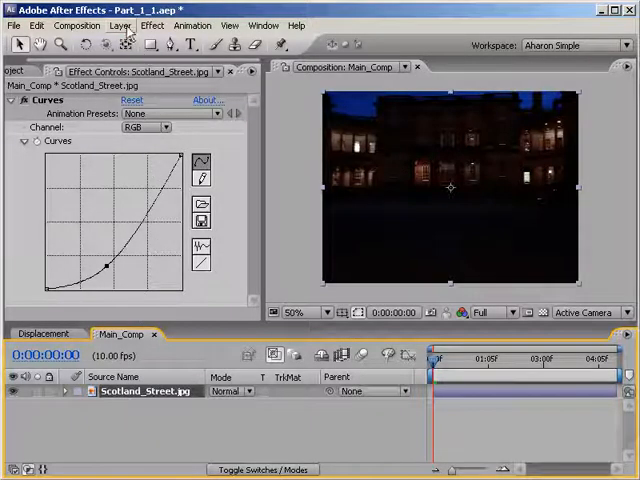
# Create a new full-frame solid named Logo above the street photo.
pyautogui.click(120, 24)
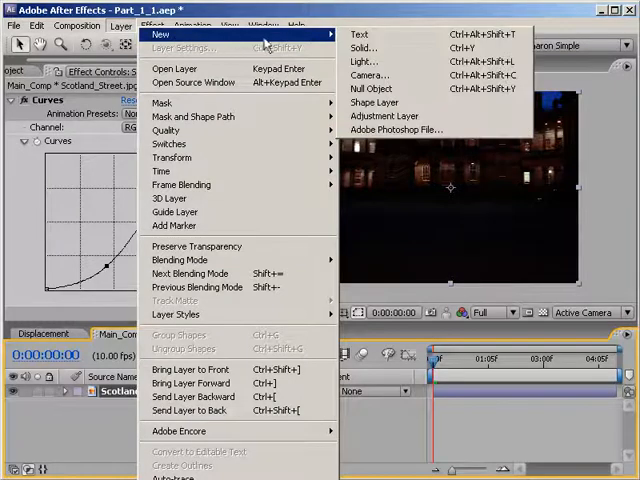
pyautogui.click(362, 48)
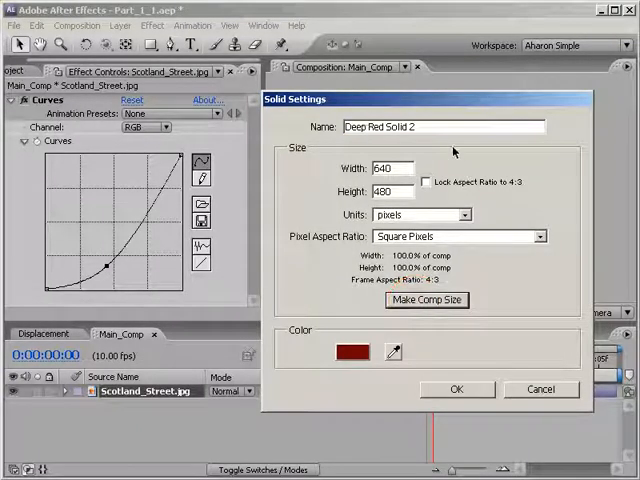
pyautogui.write('Log')
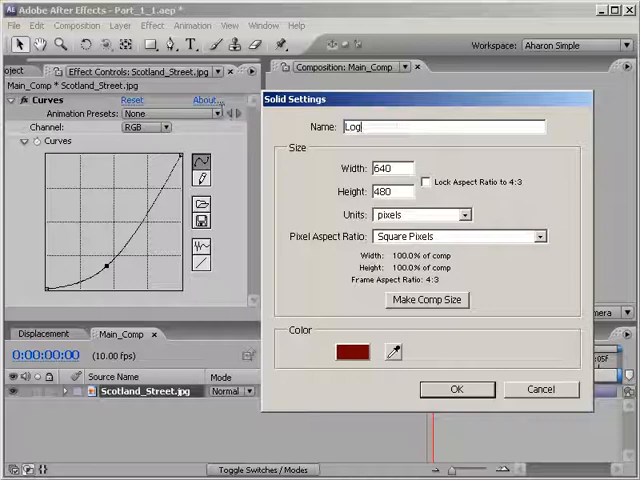
pyautogui.write('o')
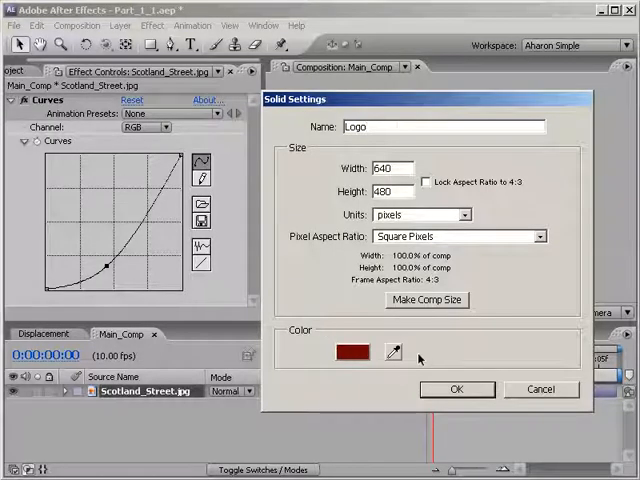
pyautogui.click(456, 388)
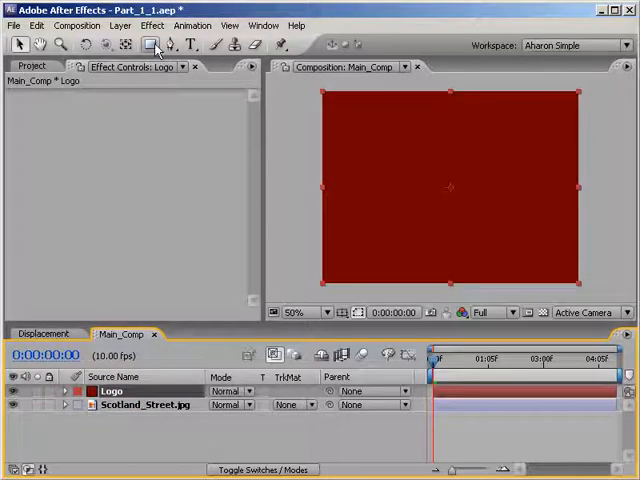
# Select the Star Tool for masking and show the Title/Action Safe guides.
pyautogui.click(154, 44)
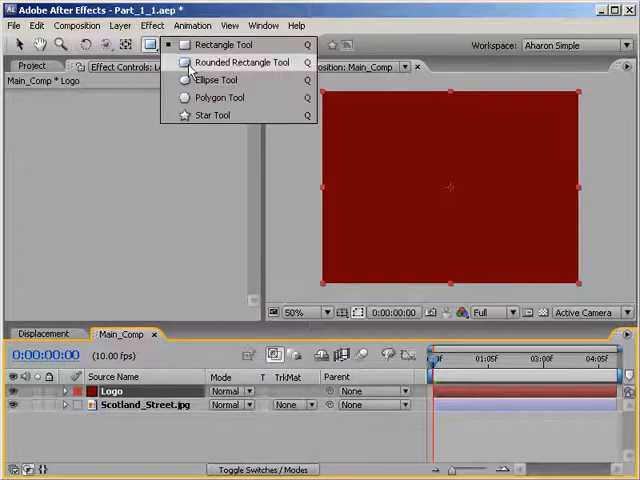
pyautogui.click(222, 44)
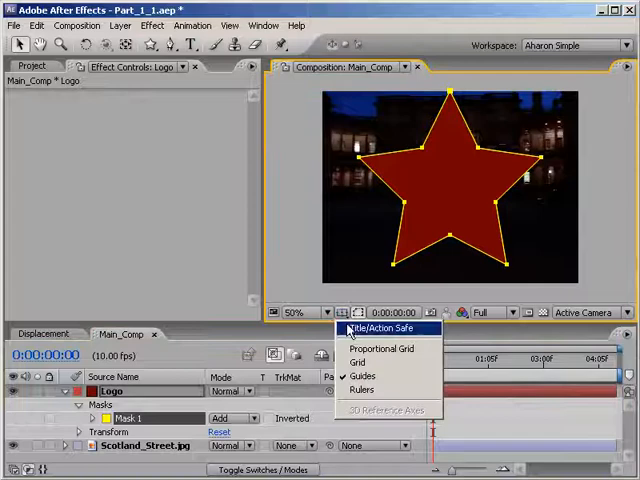
pyautogui.click(384, 328)
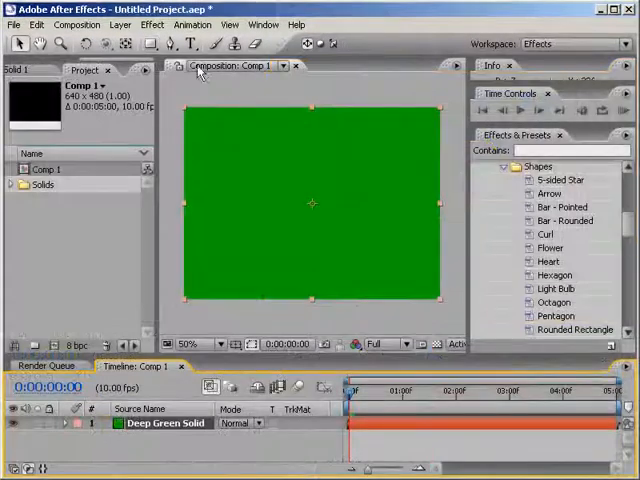
# Apply the 5-sided Star shape preset from Effects & Presets as the Logo mask.
pyautogui.click(148, 44)
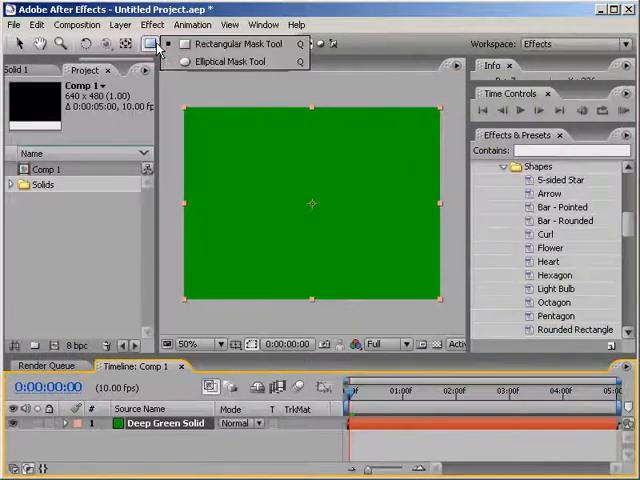
pyautogui.moveTo(230, 60)
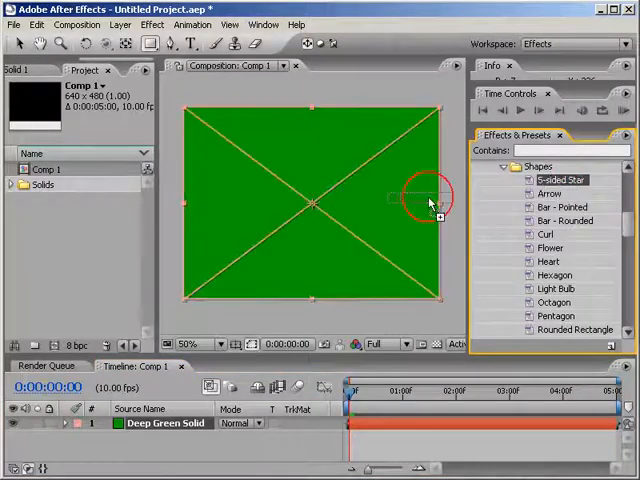
pyautogui.doubleClick(560, 180)
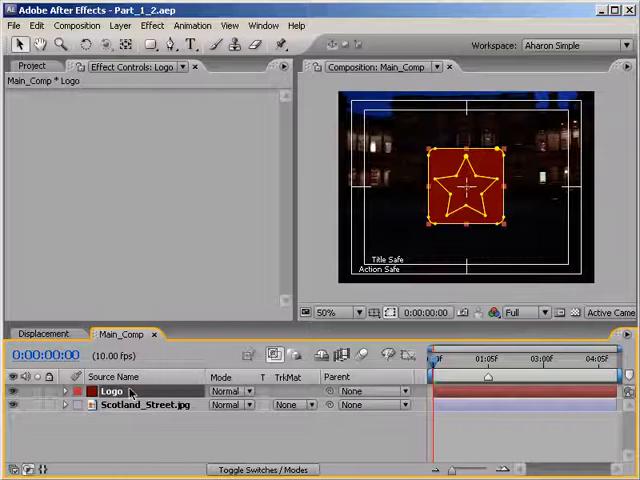
# Apply a Generate > Stroke effect to the Logo layer along Mask 1.
pyautogui.click(64, 390)
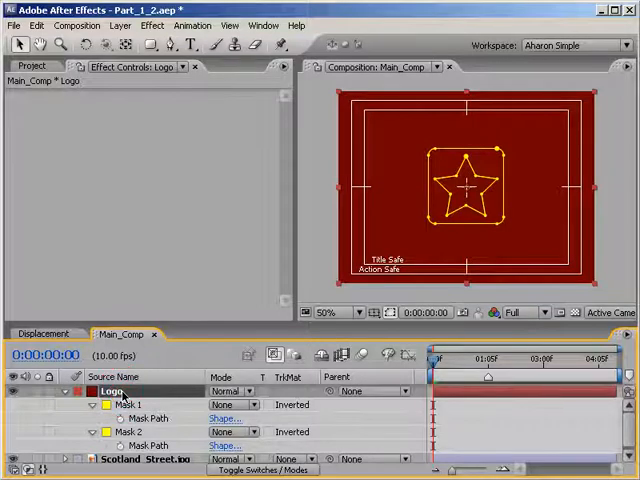
pyautogui.click(152, 24)
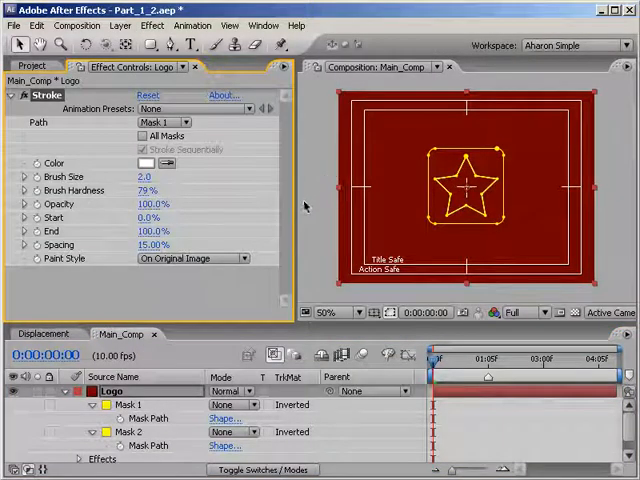
pyautogui.click(330, 312)
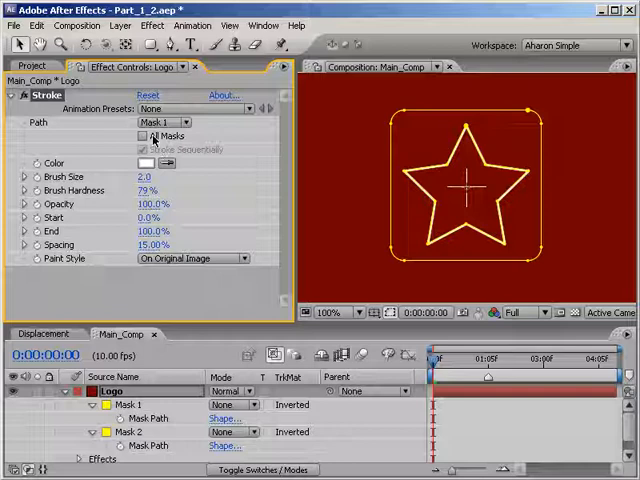
# Set the stroke to trace all masks in green with Paint Style On Transparent.
pyautogui.click(144, 136)
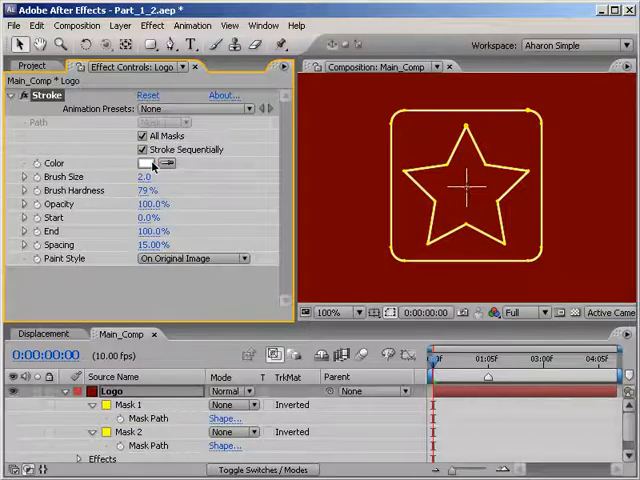
pyautogui.click(144, 164)
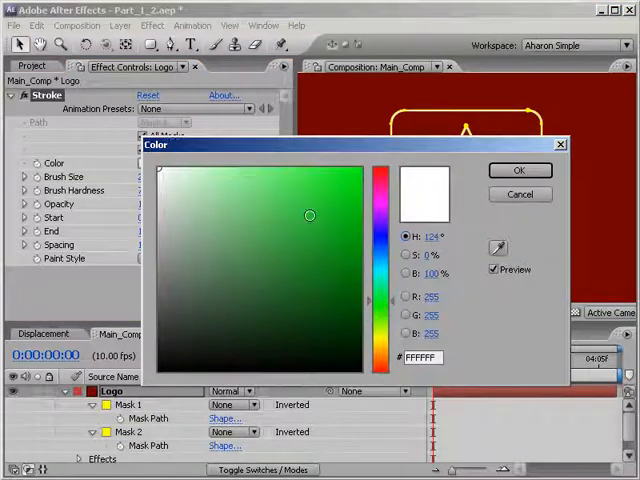
pyautogui.click(520, 170)
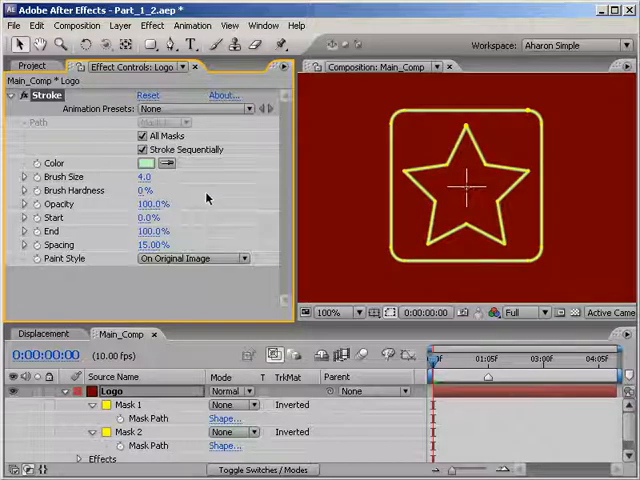
pyautogui.click(190, 258)
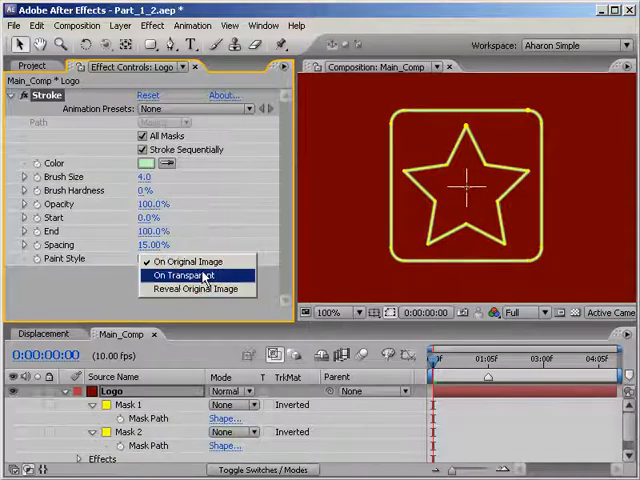
pyautogui.click(190, 276)
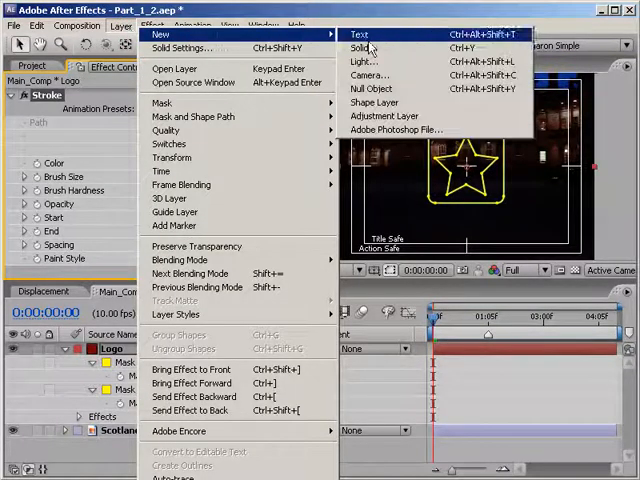
# Create a null layer named Controller and add a Slider Control effect to it.
pyautogui.click(378, 88)
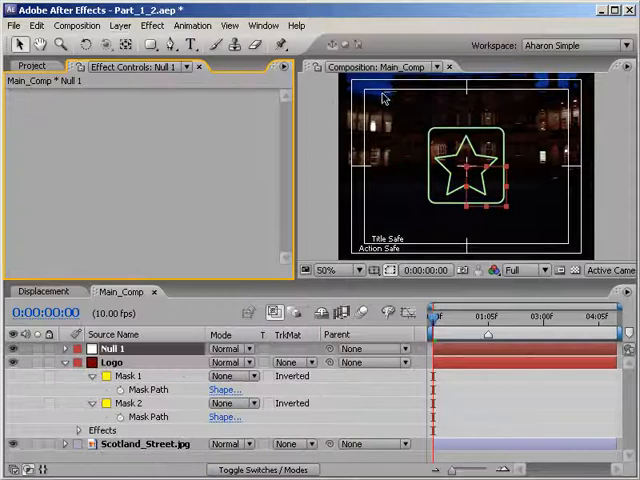
pyautogui.moveTo(164, 356)
pyautogui.write('Controller')
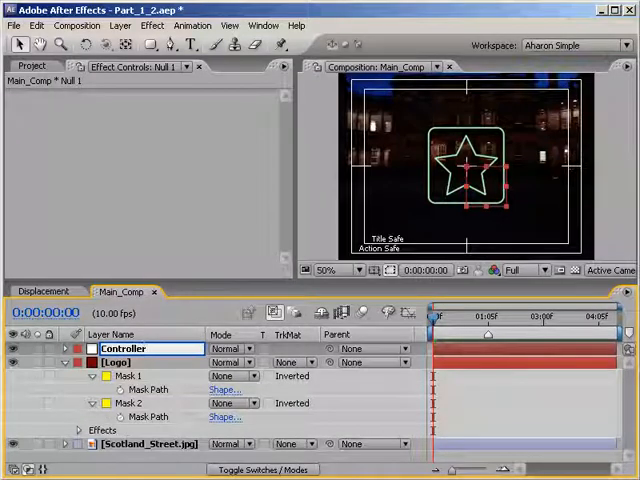
pyautogui.click(124, 348)
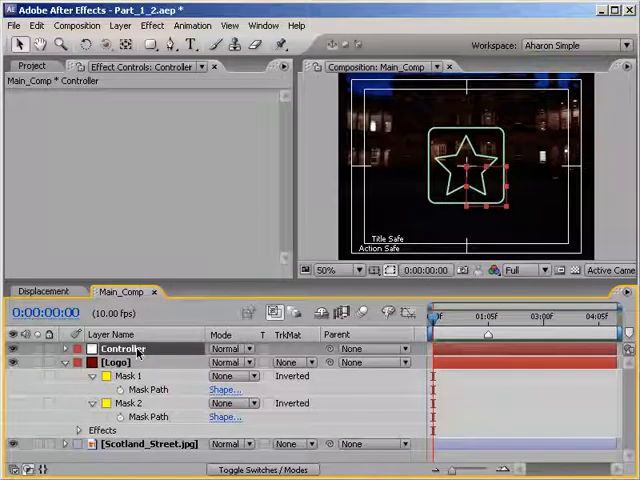
pyautogui.click(152, 24)
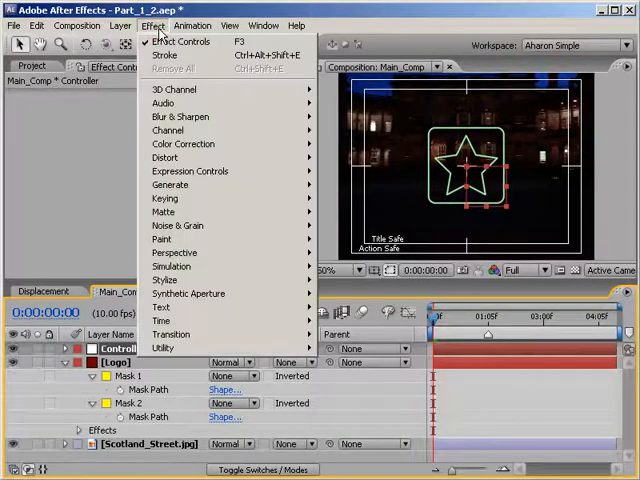
pyautogui.moveTo(190, 172)
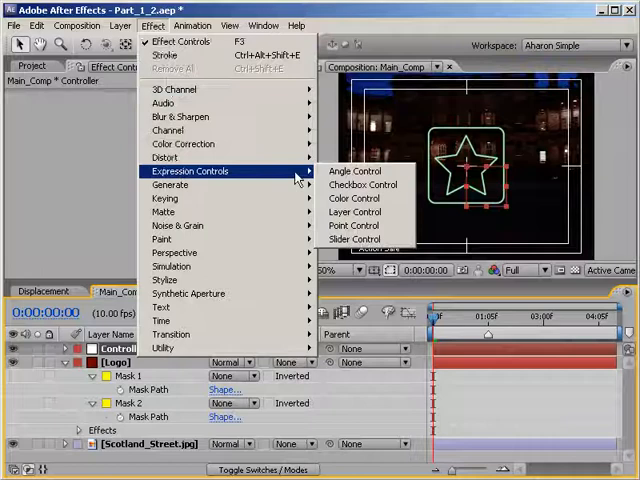
pyautogui.click(352, 240)
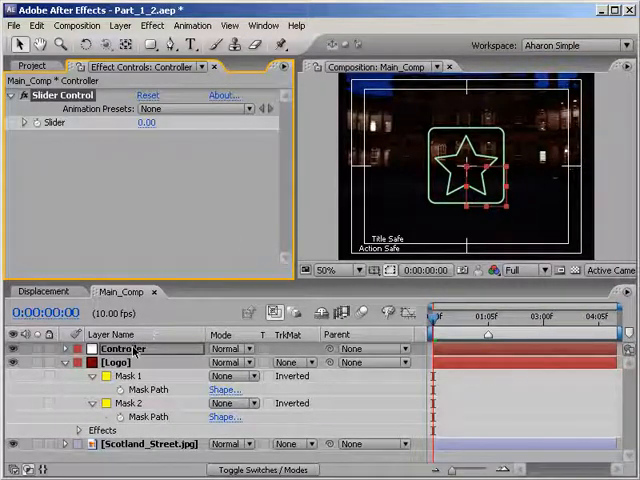
# Link the Logo stroke's End value by expression to Controller's Slider Control.
pyautogui.click(64, 348)
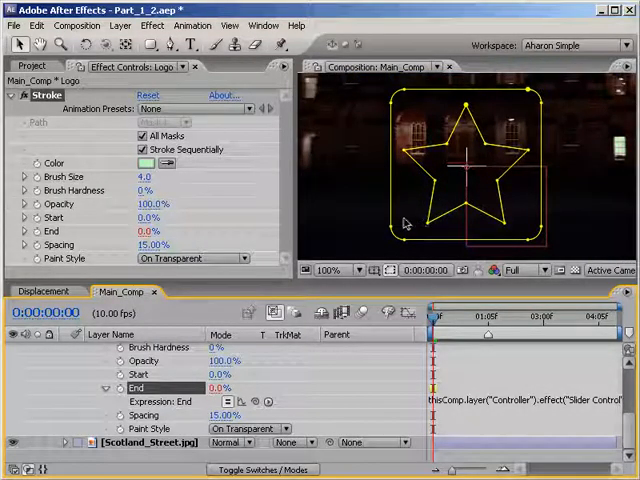
pyautogui.moveTo(404, 222)
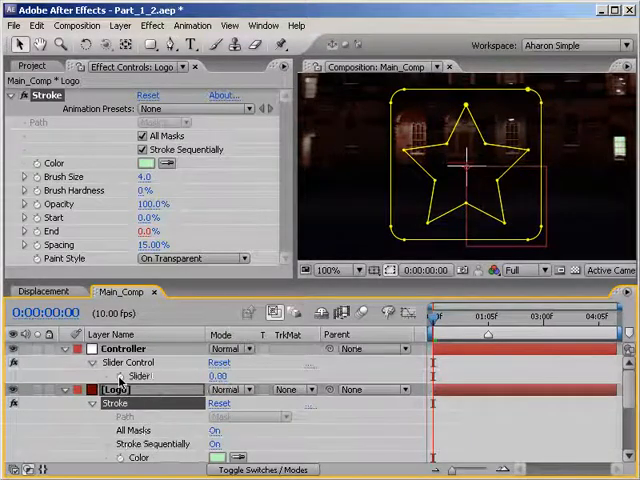
# Keyframe Controller's slider from 0 up to about 86.67 so the star outline draws on.
pyautogui.click(122, 348)
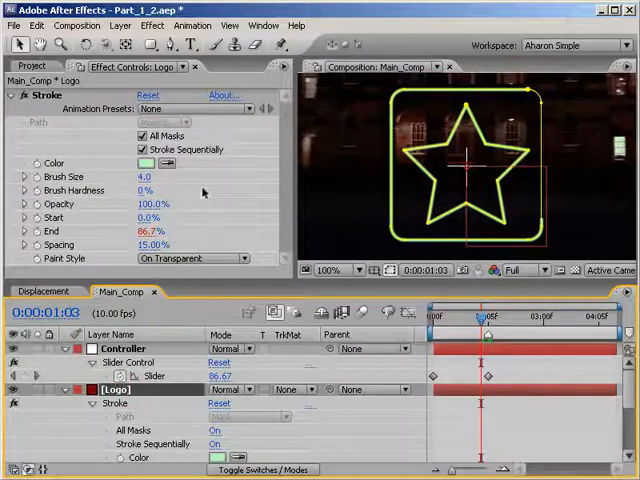
# End the slider animation at 100 and set the Logo layer's blending mode to Add.
pyautogui.click(144, 148)
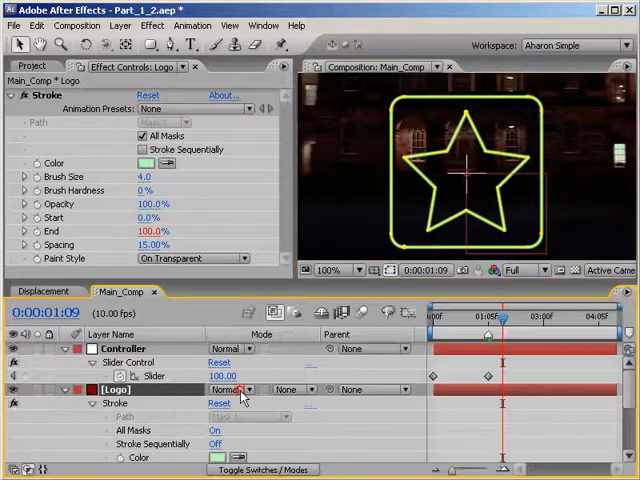
pyautogui.click(230, 388)
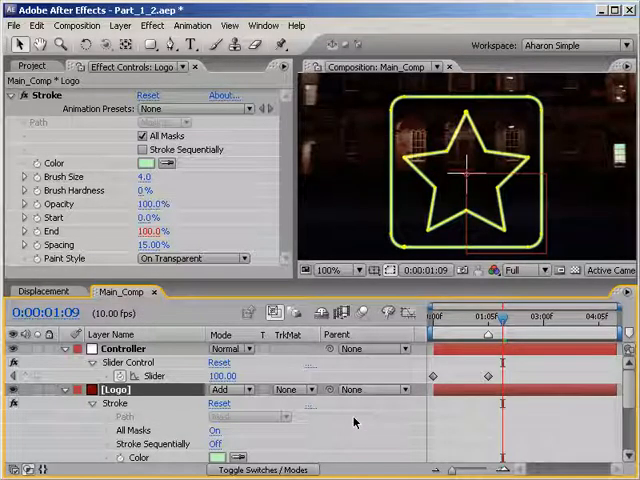
# Drag the Displacement composition from the Project panel into Main_Comp as the top layer.
pyautogui.click(32, 66)
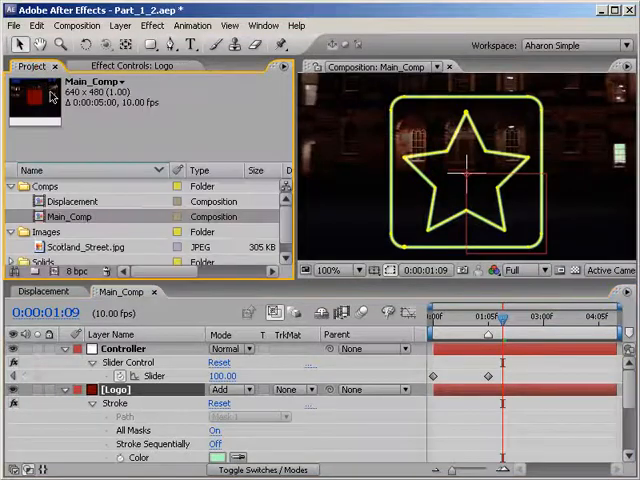
pyautogui.click(72, 200)
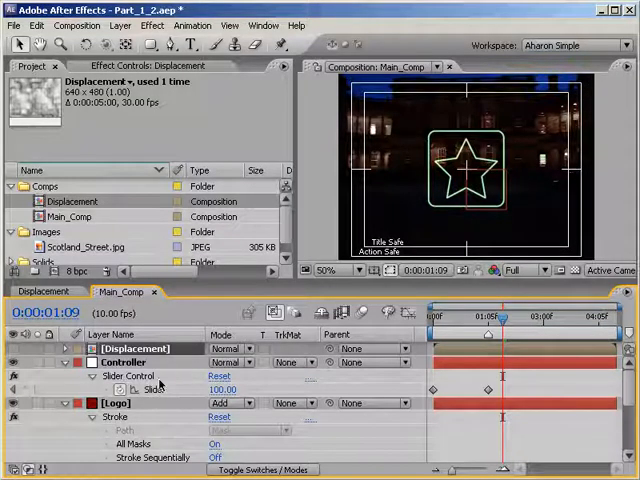
pyautogui.click(116, 404)
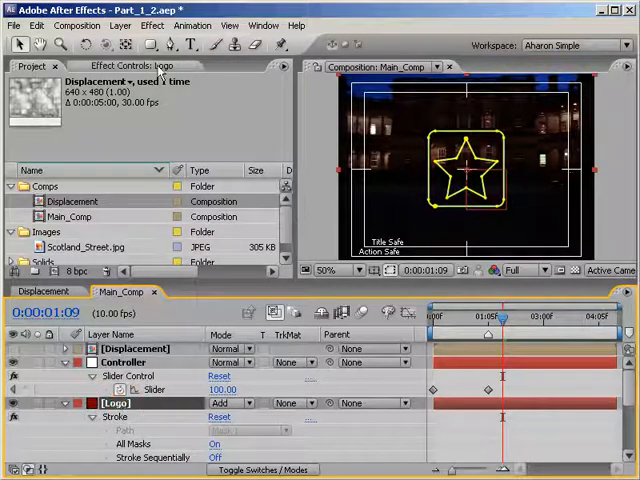
# Duplicate the Logo layer with Ctrl+D so two star copies sit above the street photo.
pyautogui.click(152, 24)
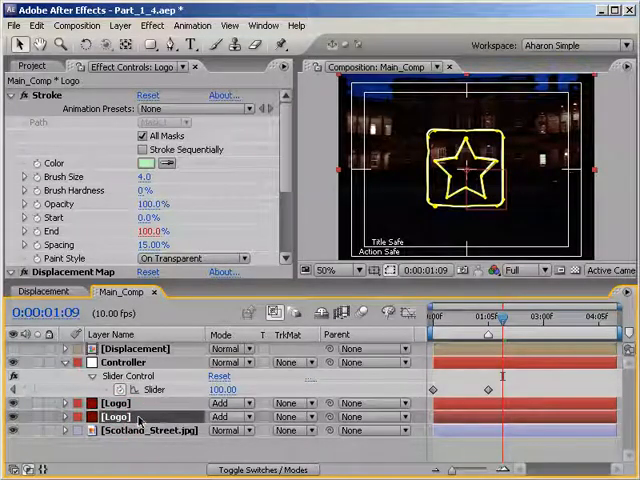
# Rename the duplicate to Logo Glow and recolour its stroke pure green.
pyautogui.doubleClick(116, 416)
pyautogui.write(' Glow')
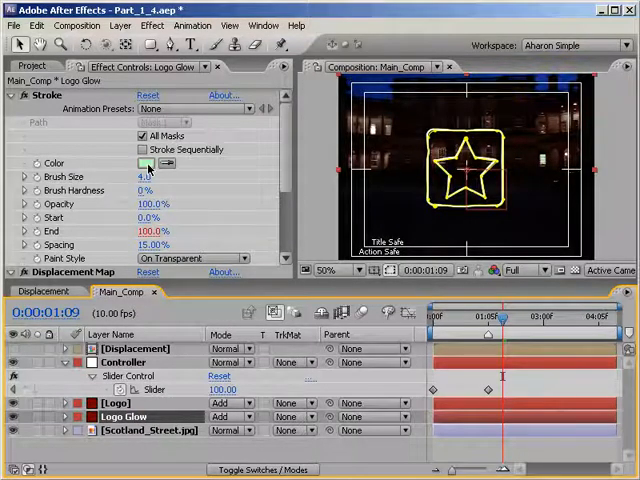
pyautogui.click(146, 164)
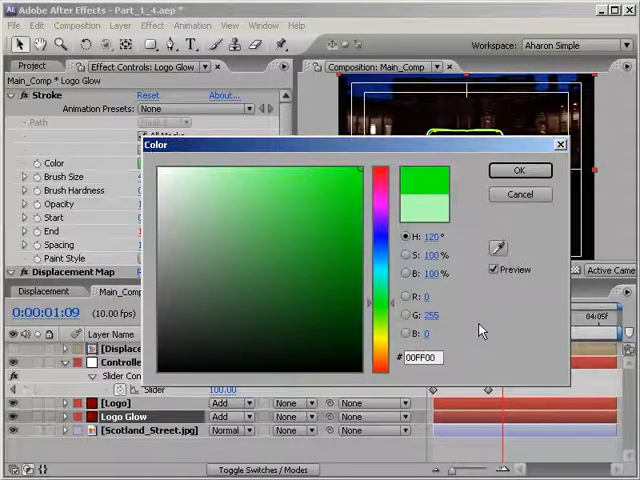
pyautogui.click(520, 170)
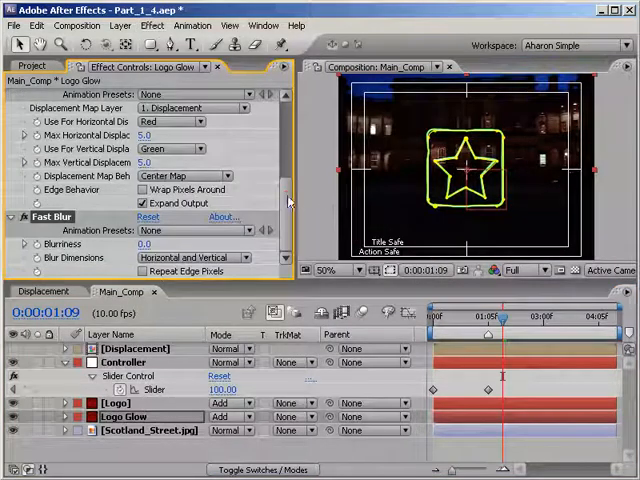
# Apply Fast Blur to Logo Glow and adjust Blurriness with Expand Output enabled.
pyautogui.click(336, 270)
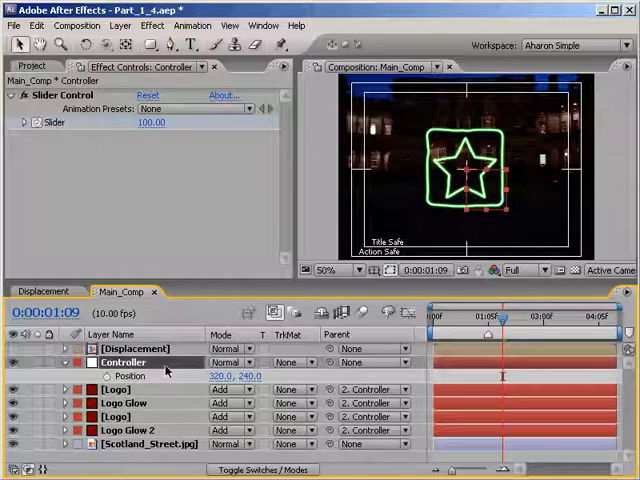
# Add the expression wiggle(30,7) to Controller's Position so attached layers jitter.
pyautogui.click(106, 376)
pyautogui.write('w')
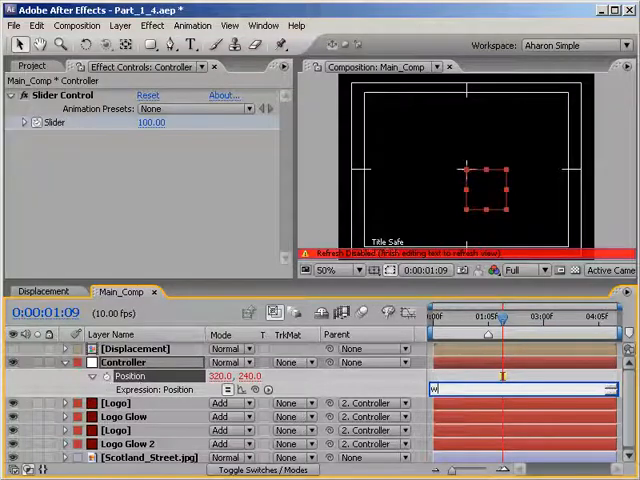
pyautogui.write('iggle(')
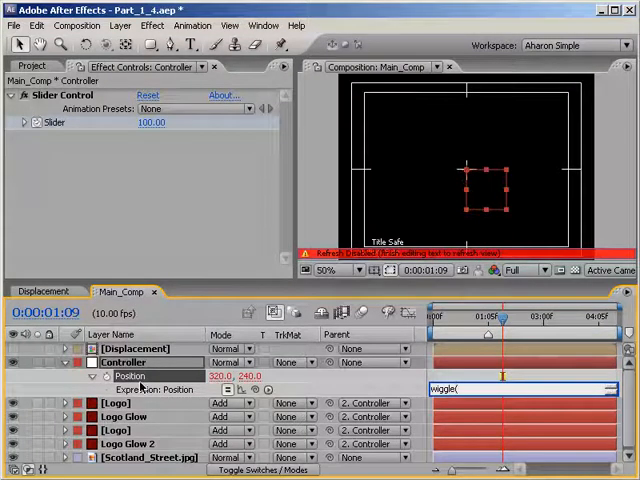
pyautogui.write('30,7')
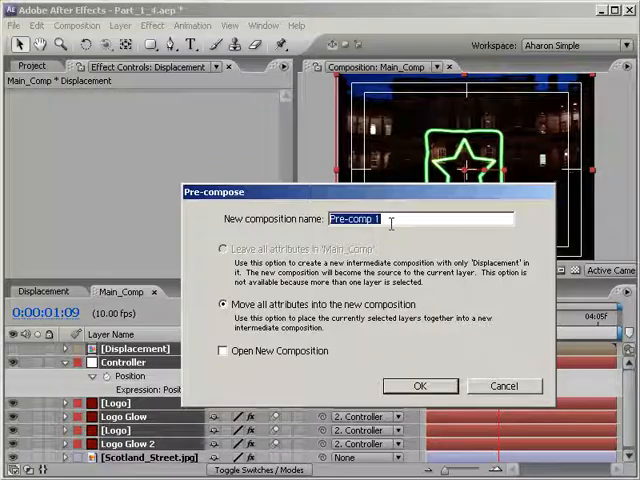
# Pre-compose the logo-related layers into a nested composition named Logo.
pyautogui.write('Logo')
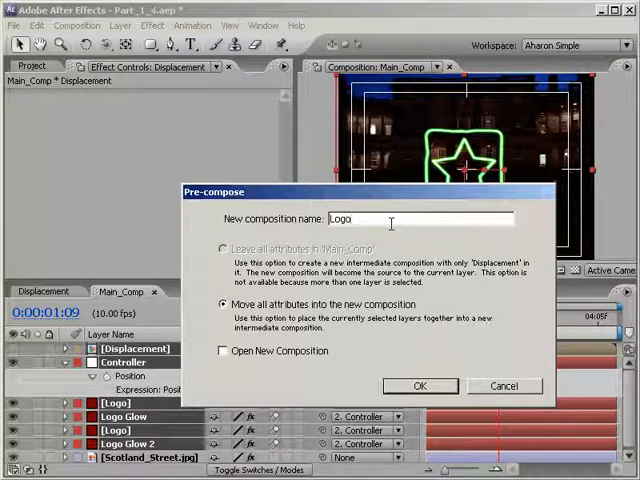
pyautogui.click(420, 386)
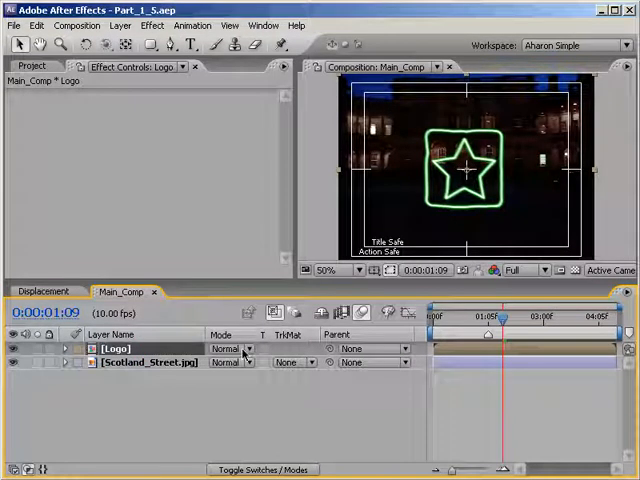
# Set Logo's mode to Add, duplicate it and rename the flipped copy Logo Floor.
pyautogui.click(232, 348)
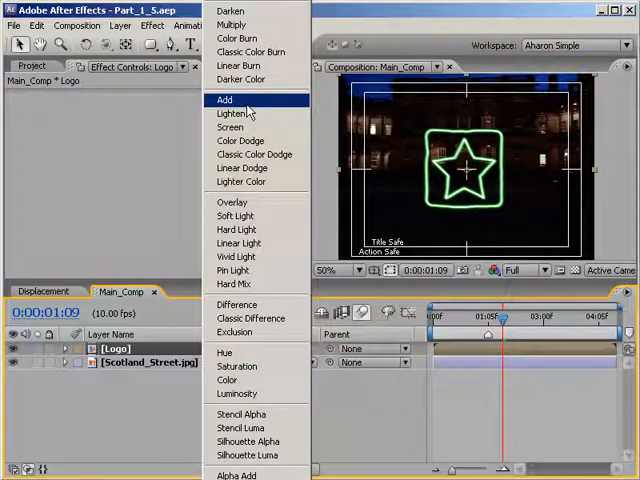
pyautogui.click(224, 100)
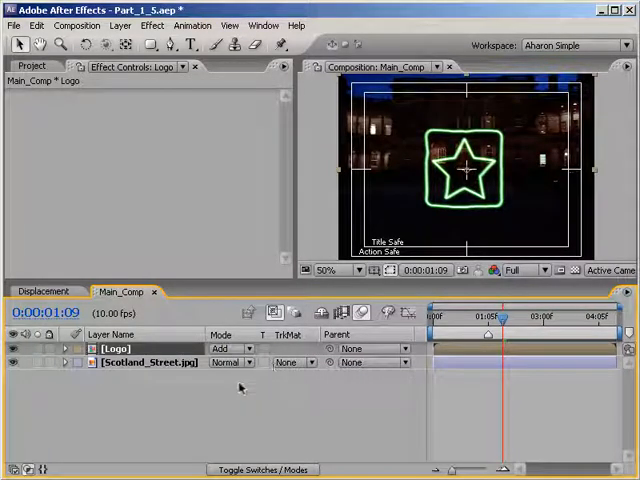
pyautogui.click(264, 468)
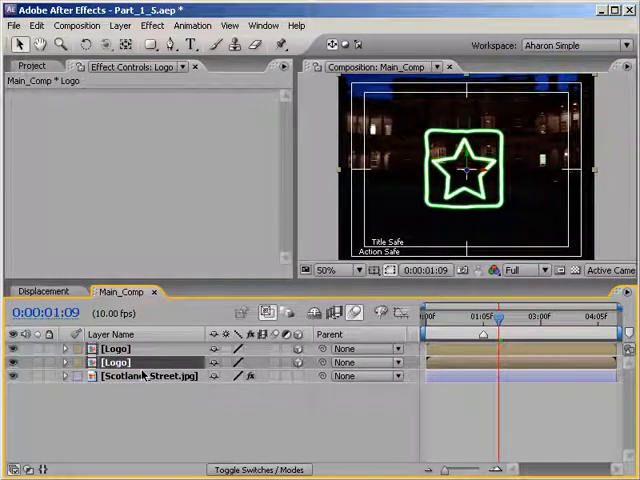
pyautogui.doubleClick(116, 362)
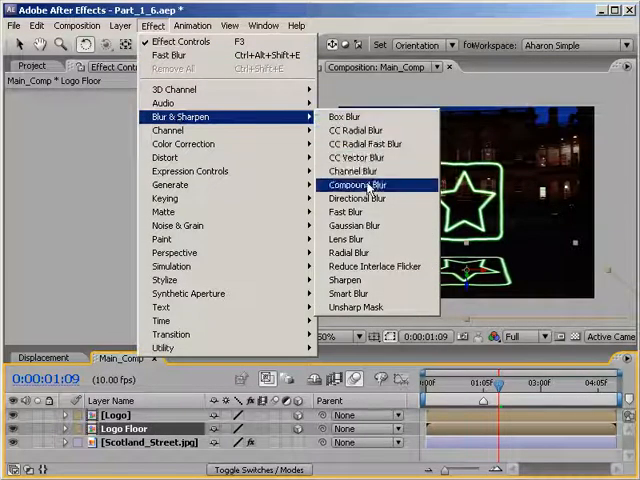
# Apply Fast Blur to Logo Floor with Blurriness 40 to soften the reflection.
pyautogui.click(346, 212)
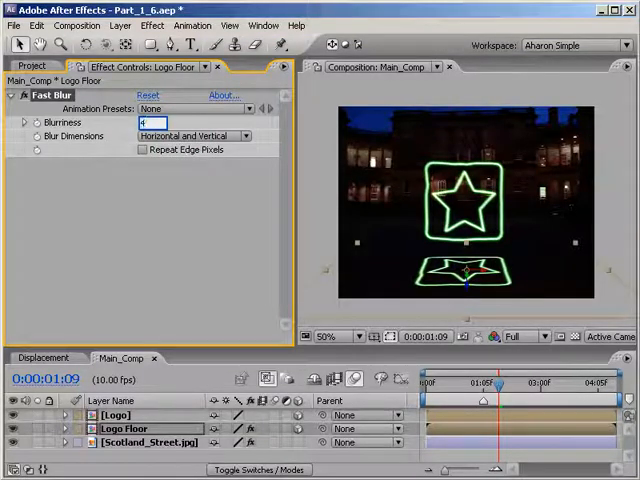
pyautogui.write('40.0')
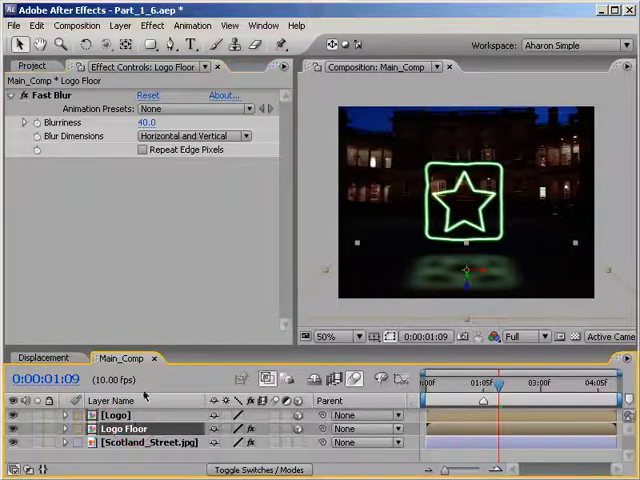
# Bring up the effects list to add a Bezier Warp to the Logo Floor reflection.
pyautogui.click(152, 24)
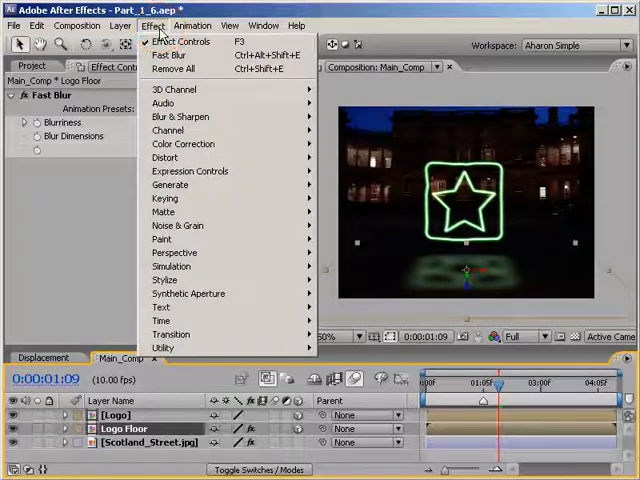
pyautogui.moveTo(164, 156)
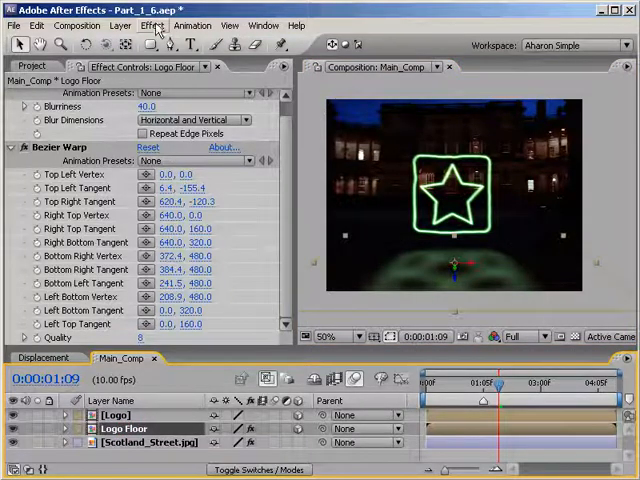
# Browse the Transition effects to apply over Logo Floor's Bezier Warp.
pyautogui.click(152, 24)
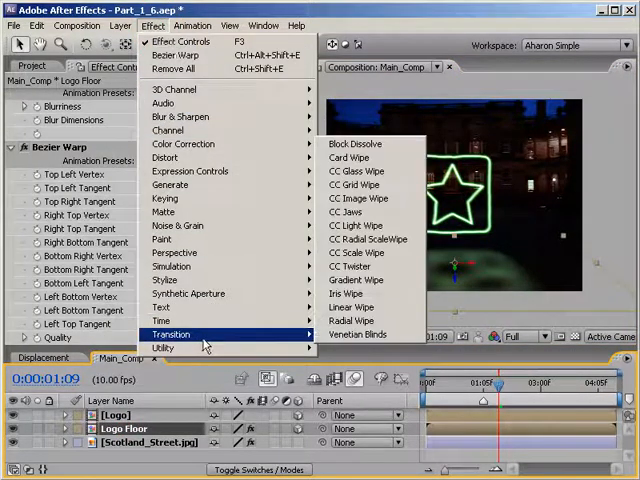